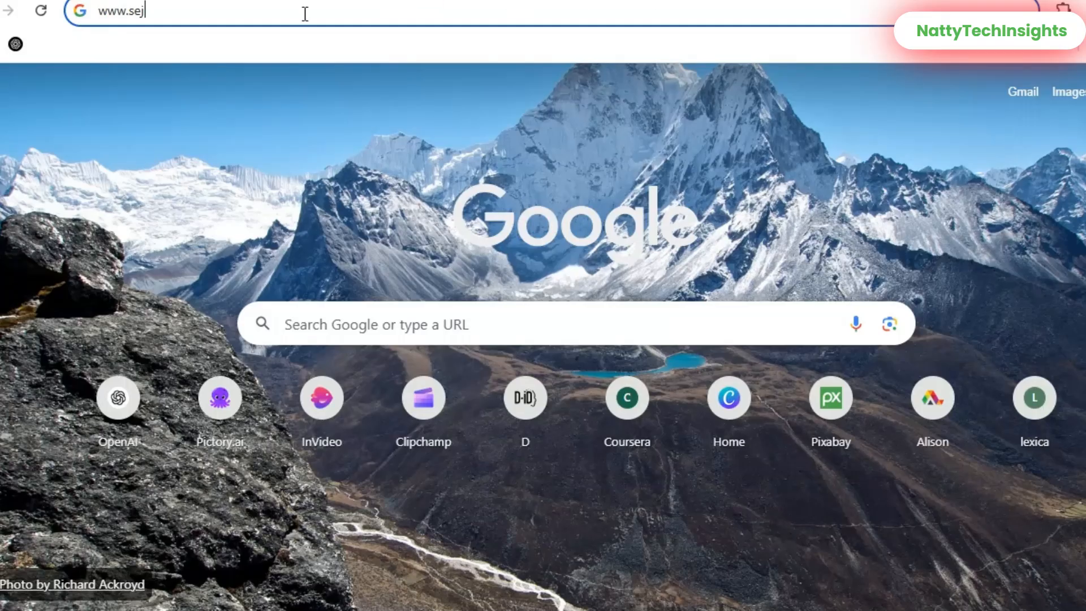
text(da.com)
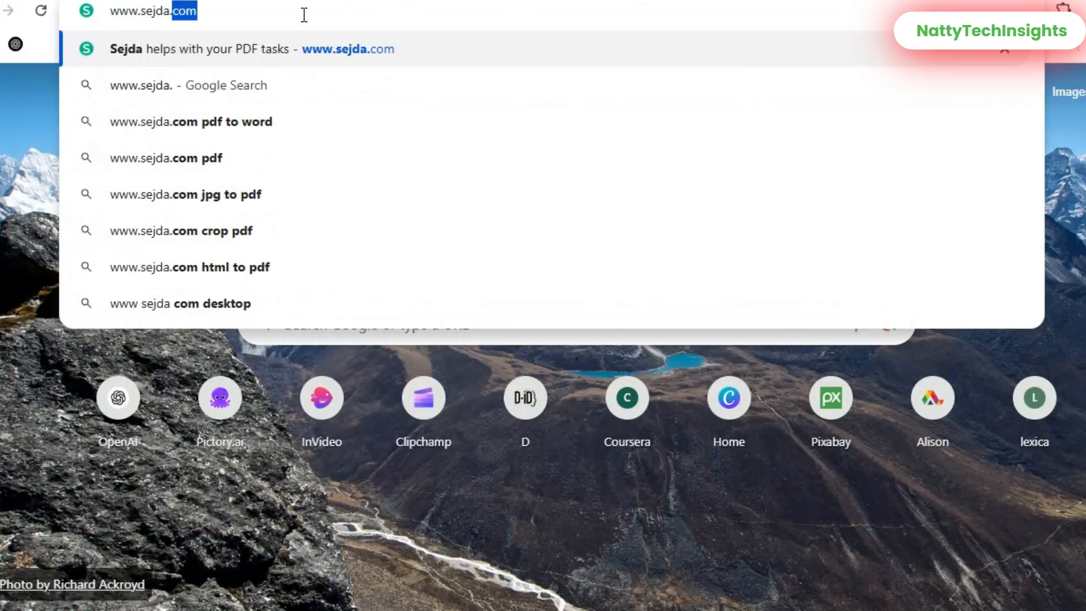
key(Enter)
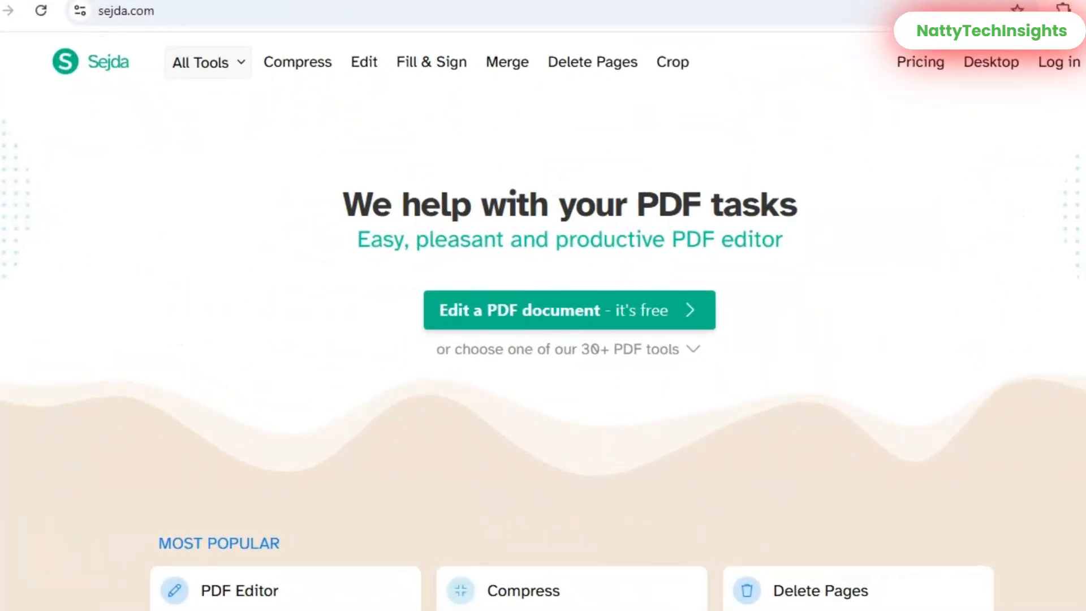
click(207, 61)
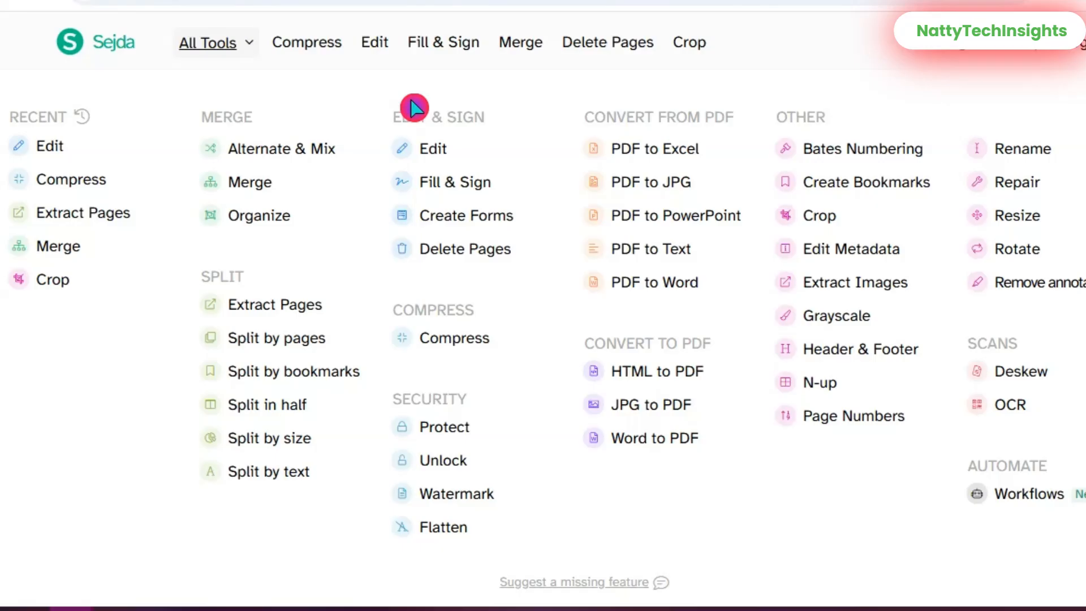
mouse_move(234, 270)
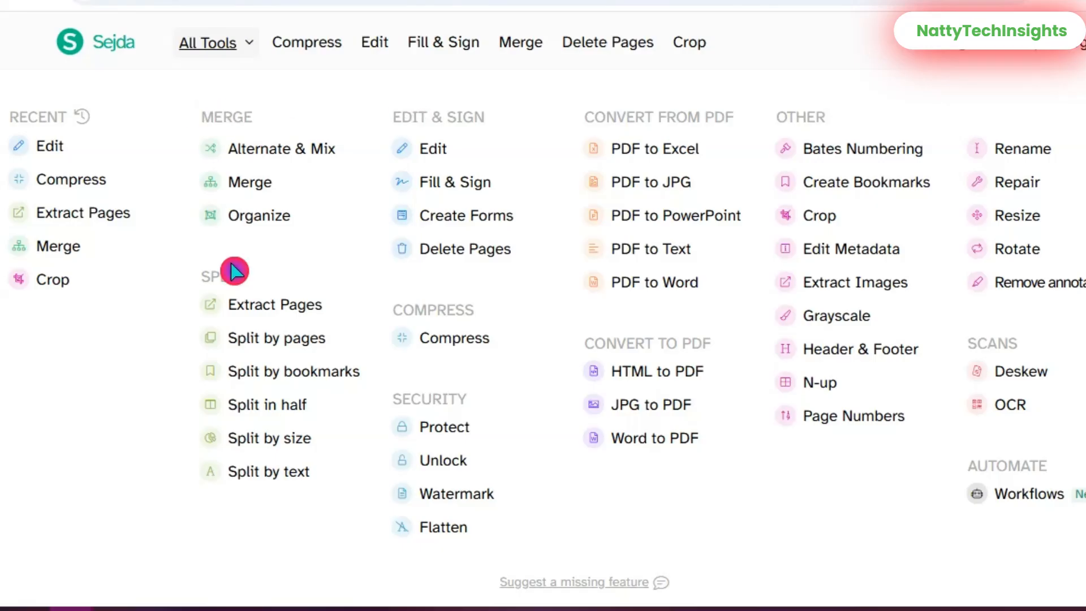
mouse_move(457, 345)
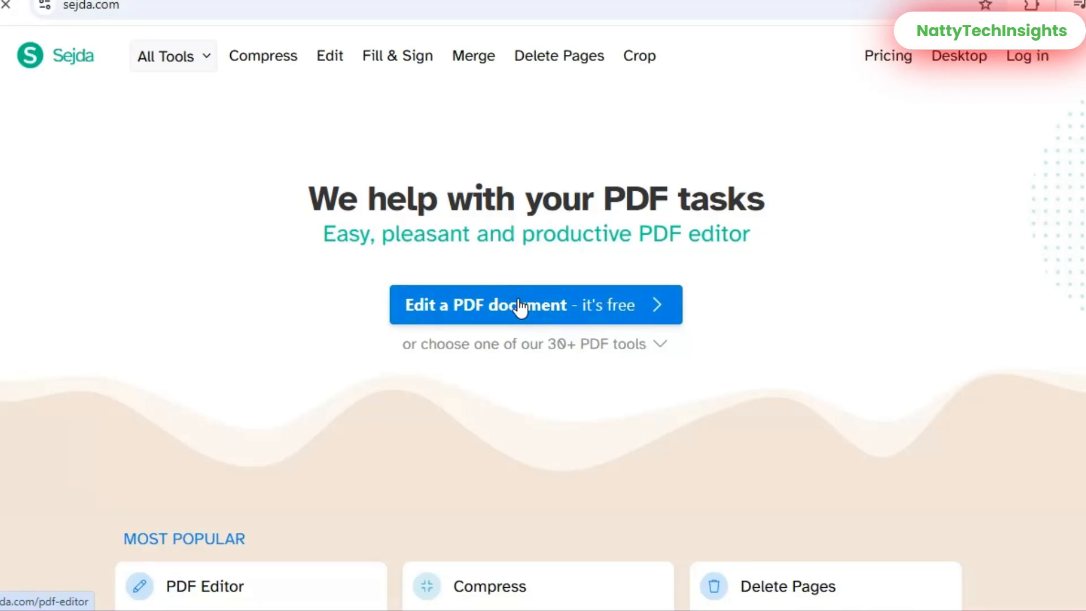
- Upload a PDF to the editor, add 'GOOD MORNING YOUTUBE FAM!' beside its title, and return home
click(536, 305)
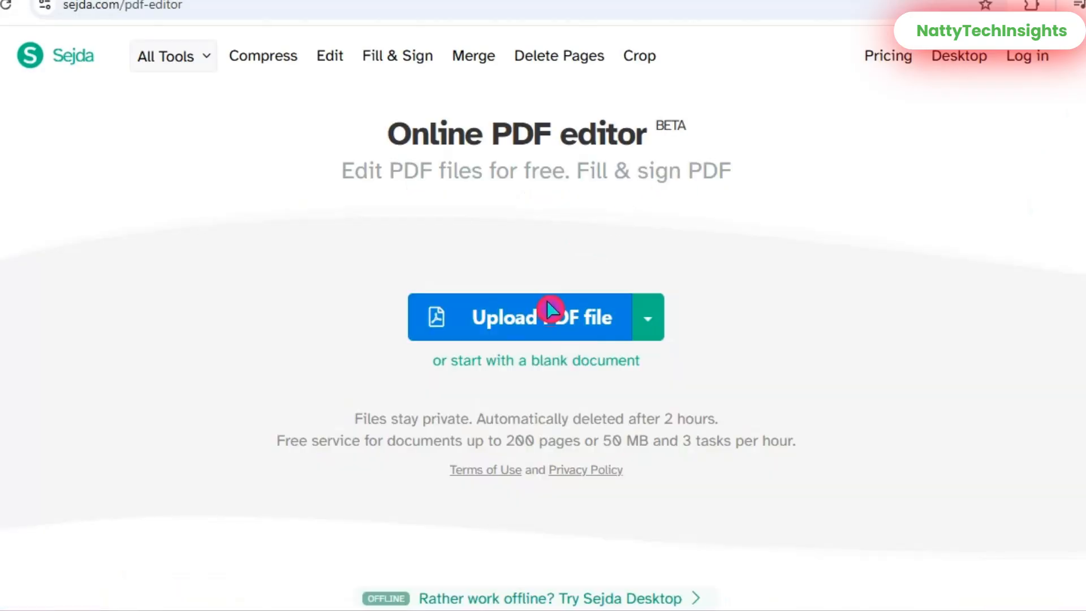
click(535, 316)
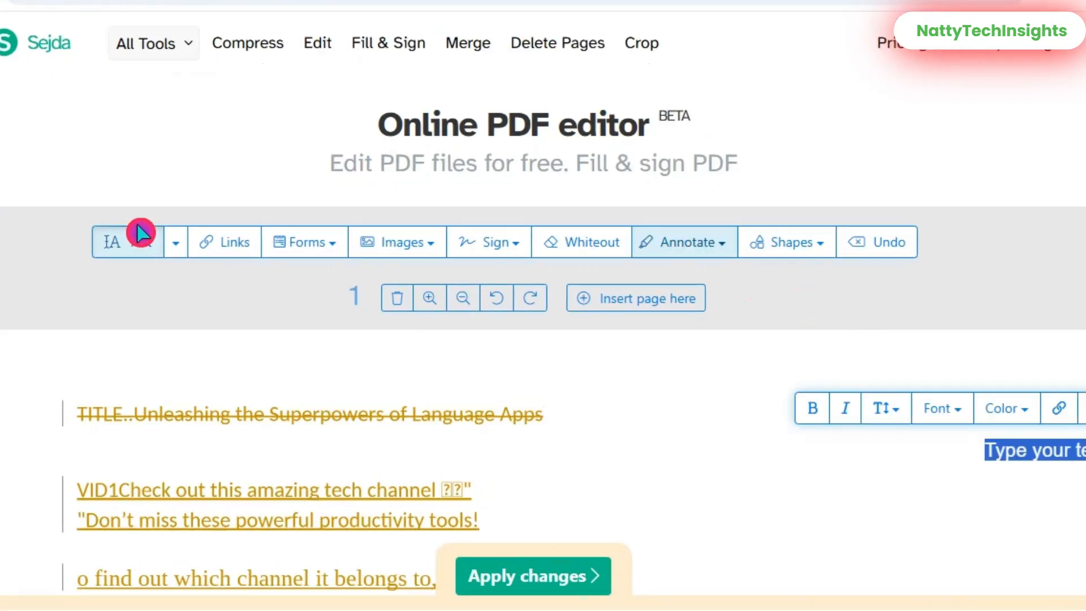
click(683, 242)
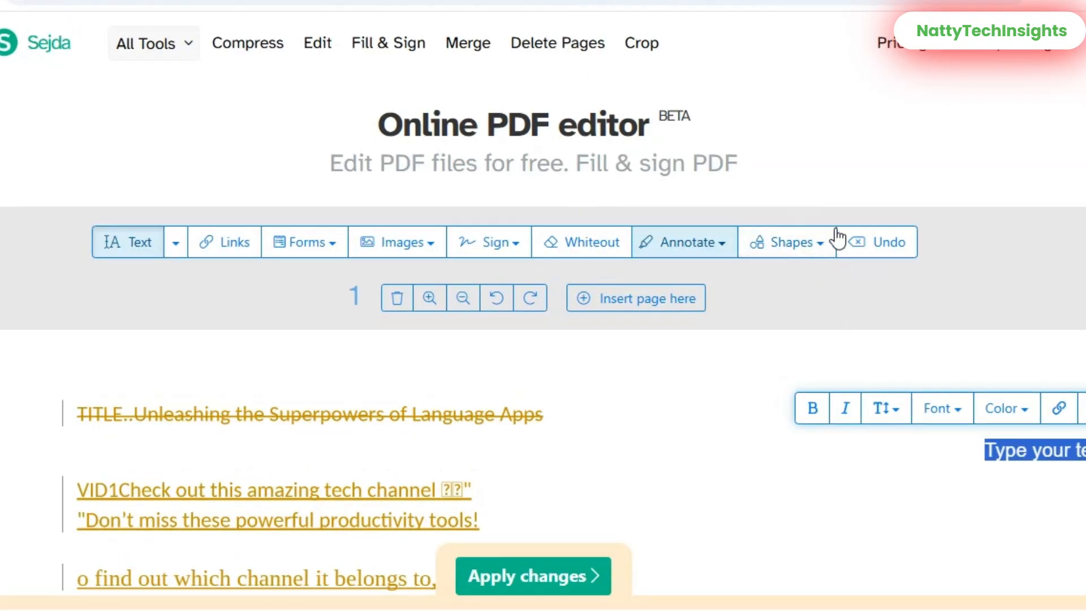
mouse_move(886, 242)
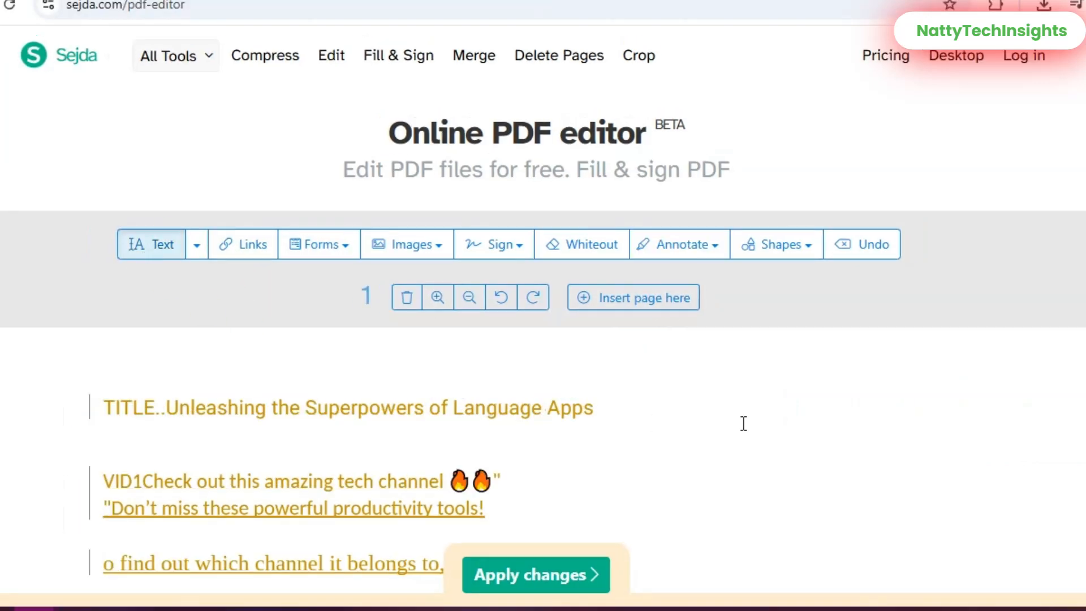
click(743, 423)
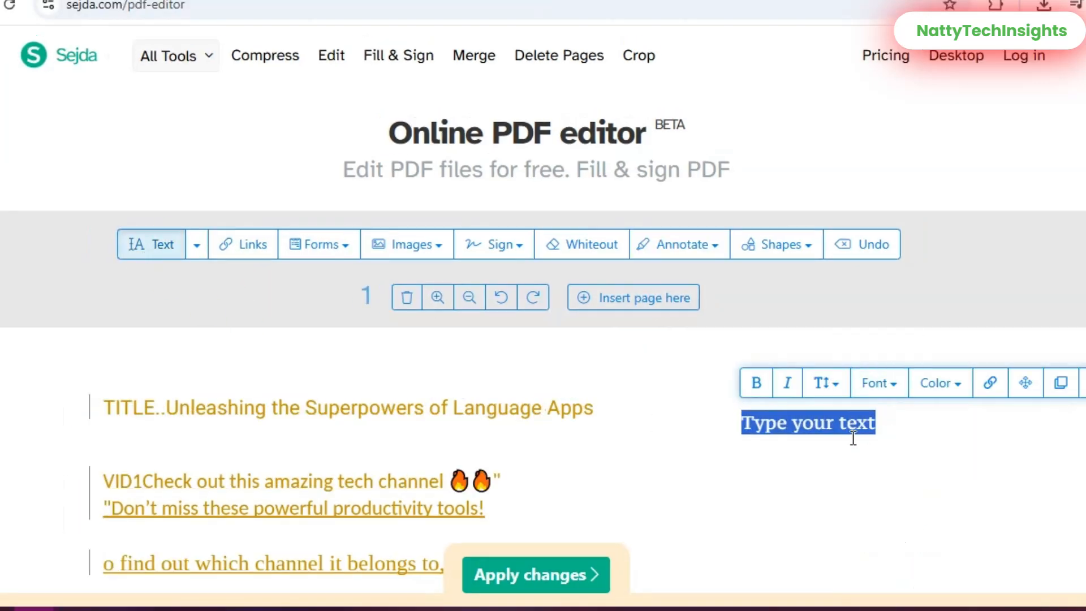
text(GOOD MORNING YOUTUBE FAM~!)
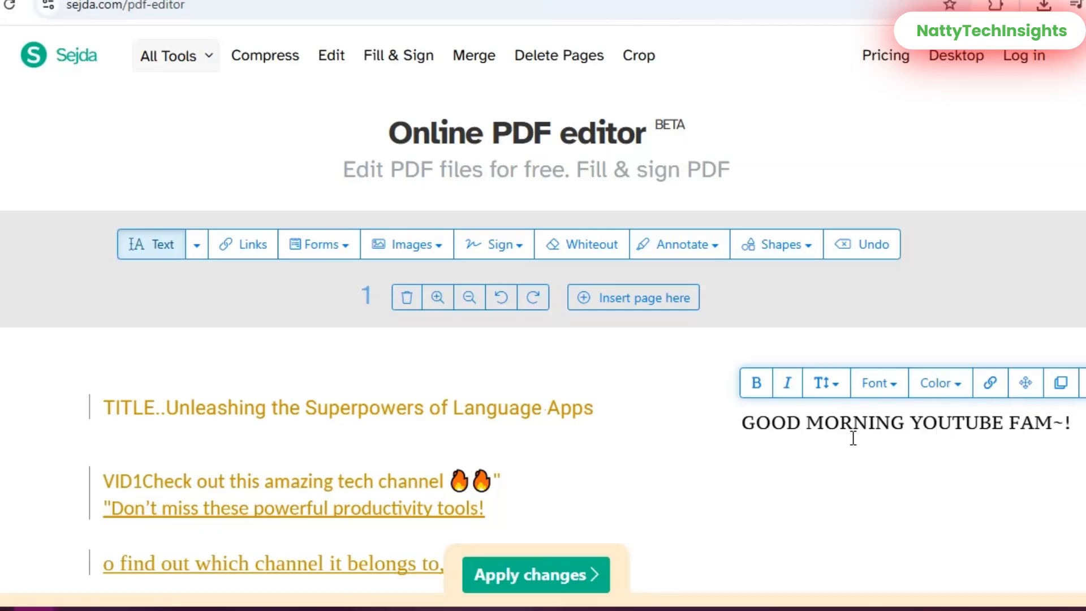
scroll(down, 3)
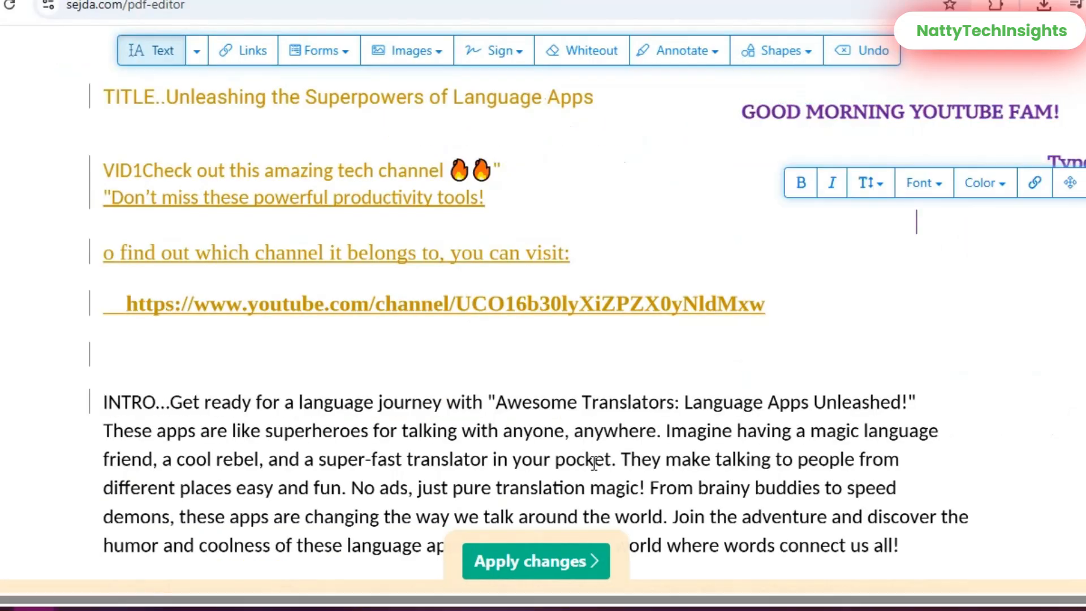
click(534, 561)
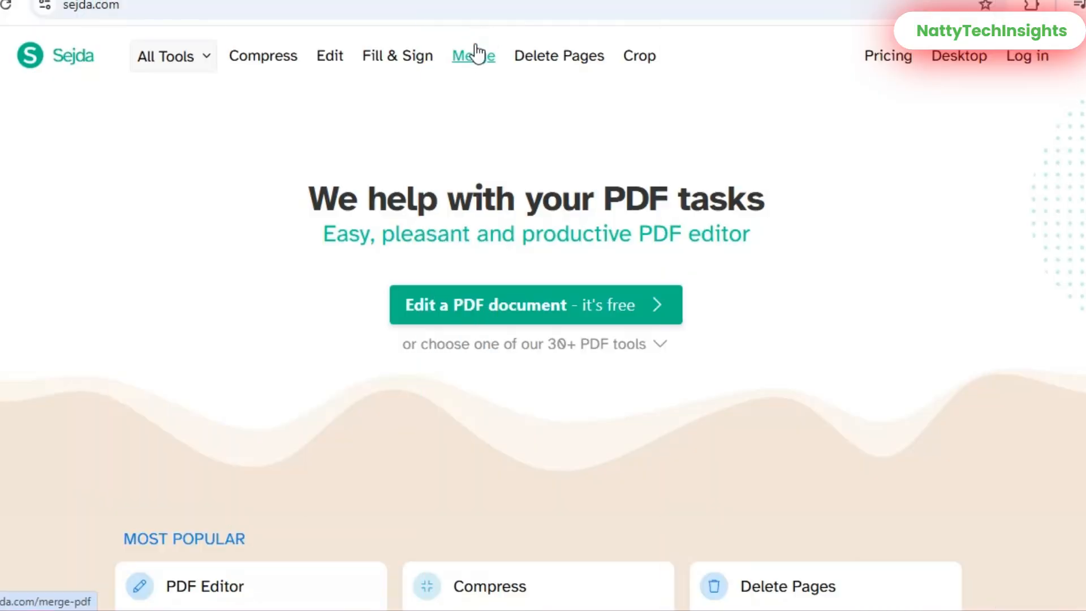
- Upload a PDF to the Merge tool, view its pages, and run Merge PDF files
click(473, 55)
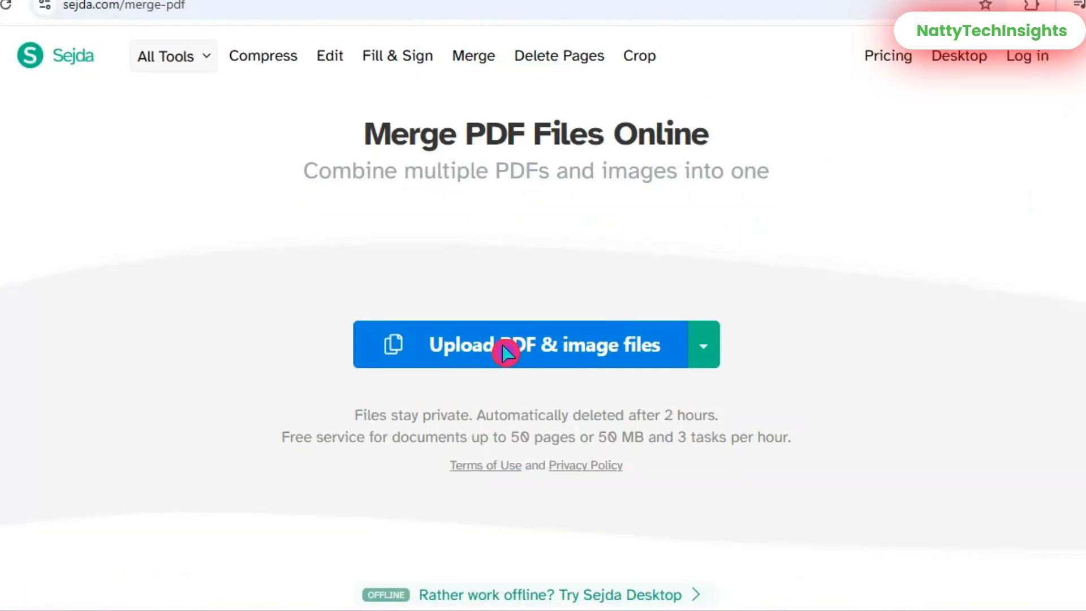
click(530, 345)
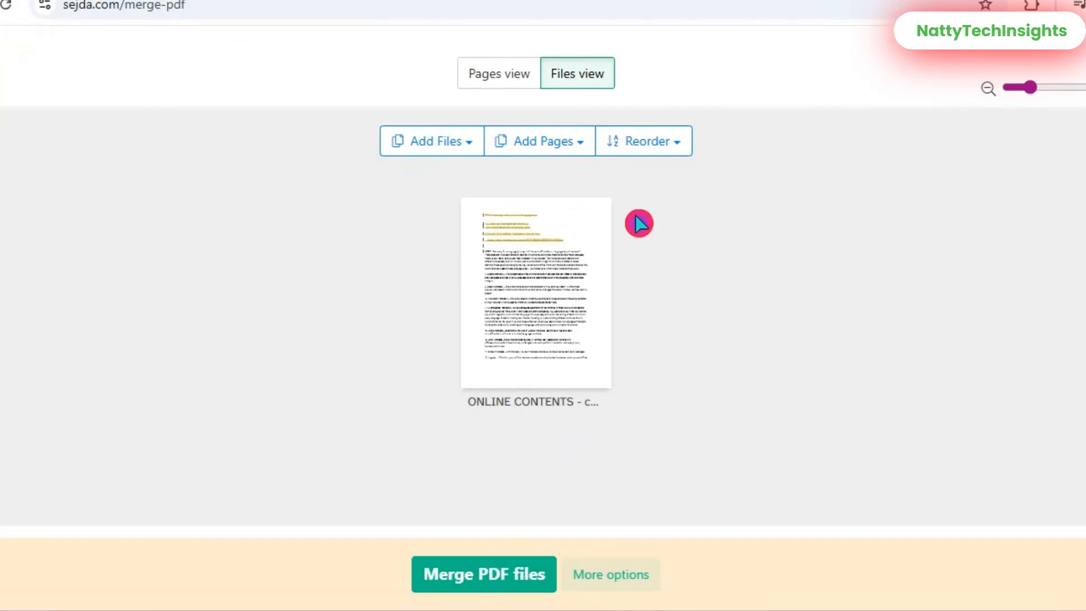
click(497, 73)
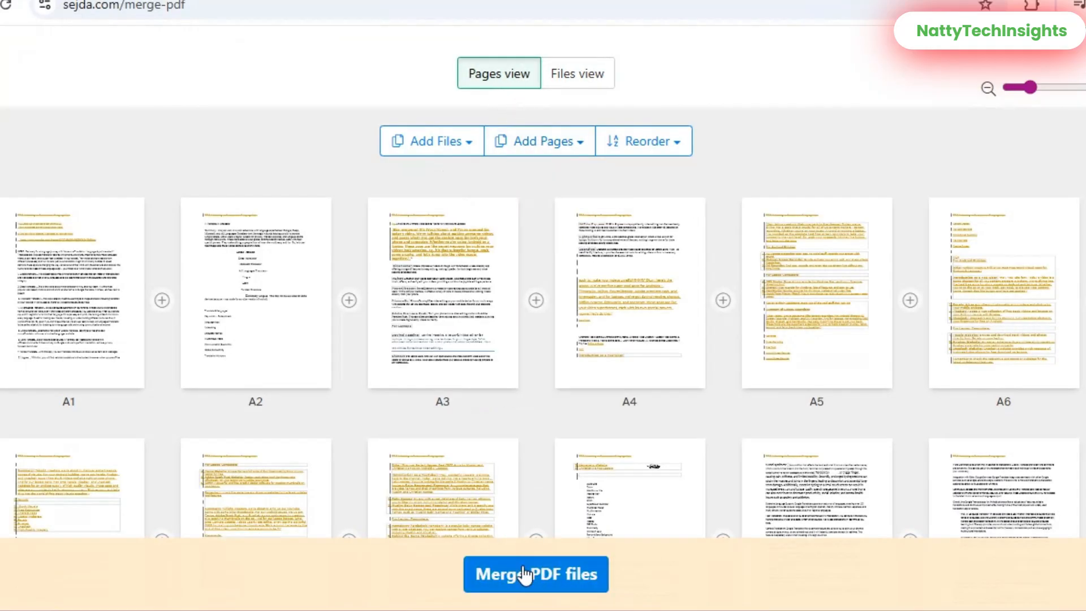
click(536, 574)
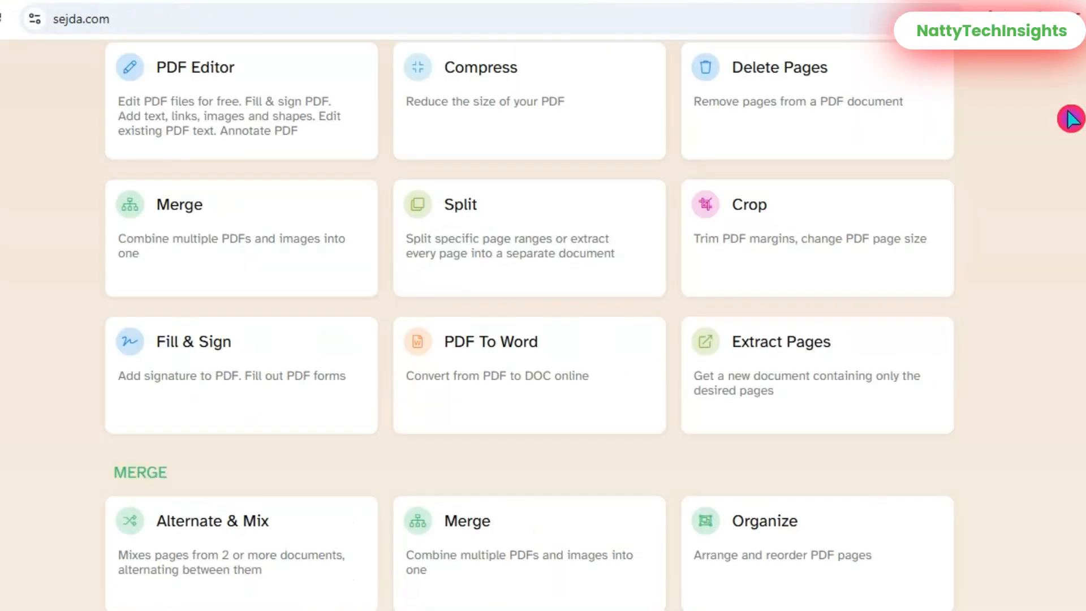
mouse_move(481, 181)
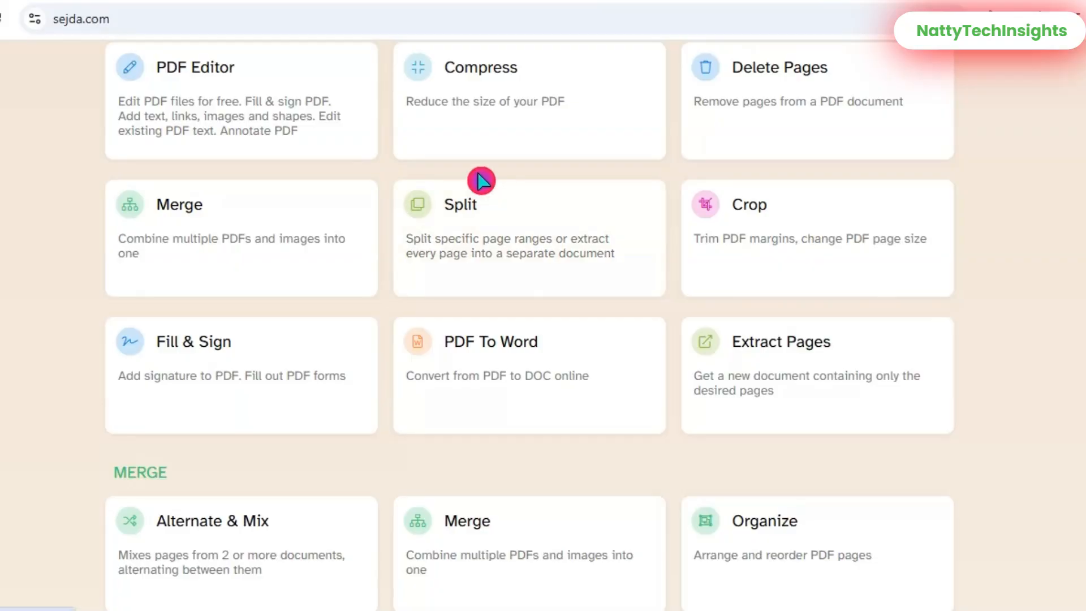
- Load the merged PDF into Split by pages and review its 19 single-page outputs
click(459, 204)
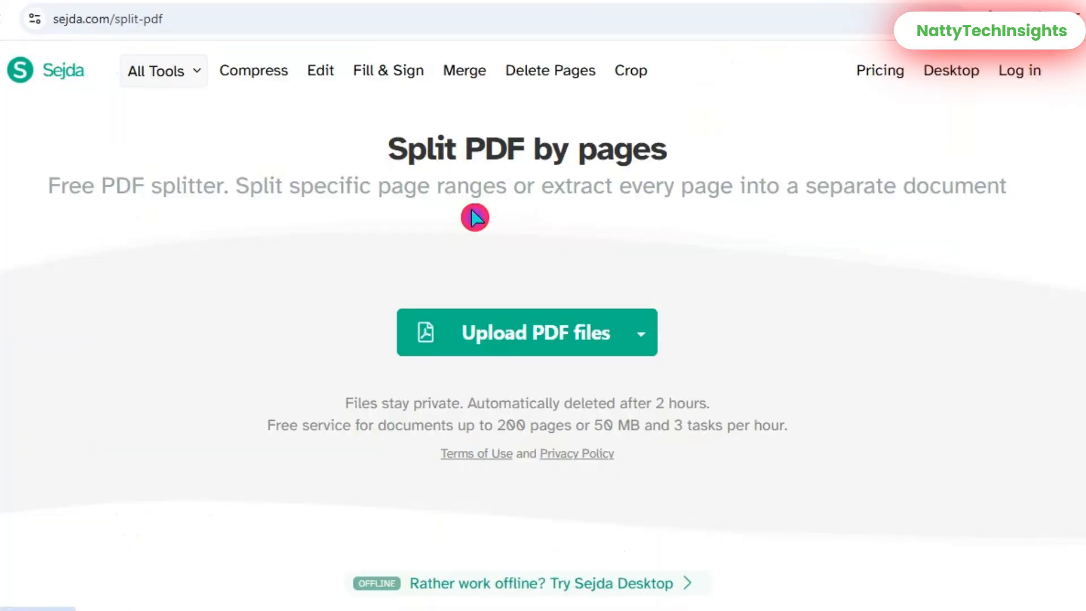
click(527, 333)
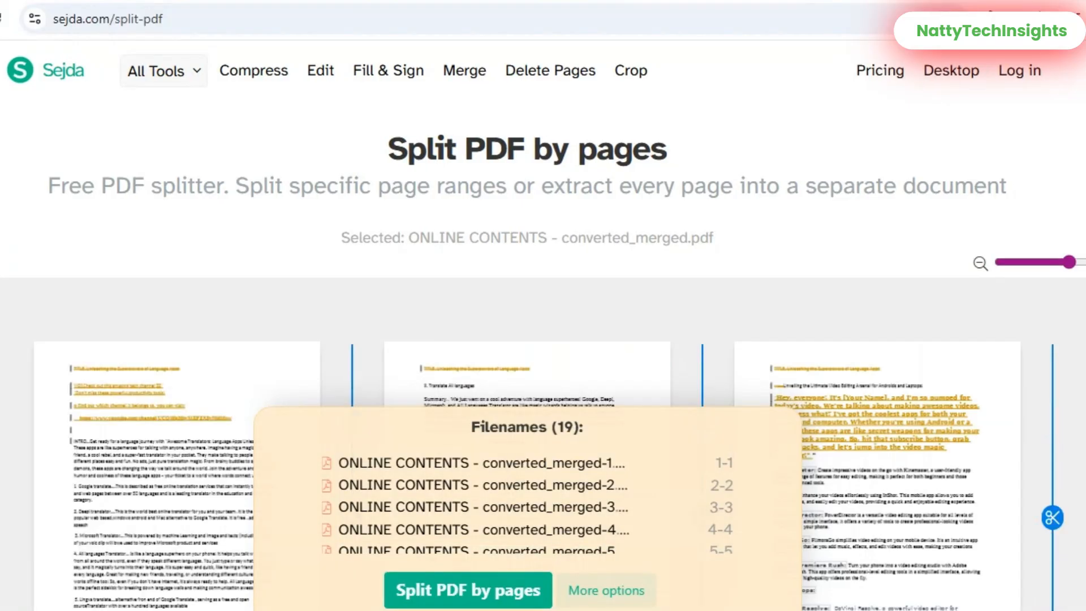
click(468, 590)
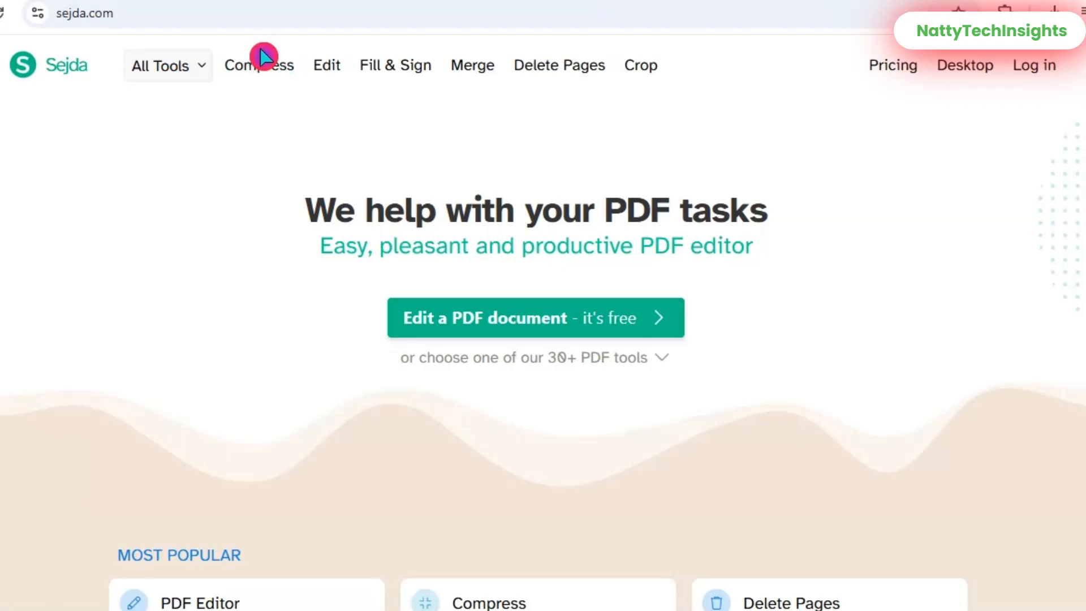
- Upload the merged PDF to Compress, show its image and font options, then list All Tools
click(259, 65)
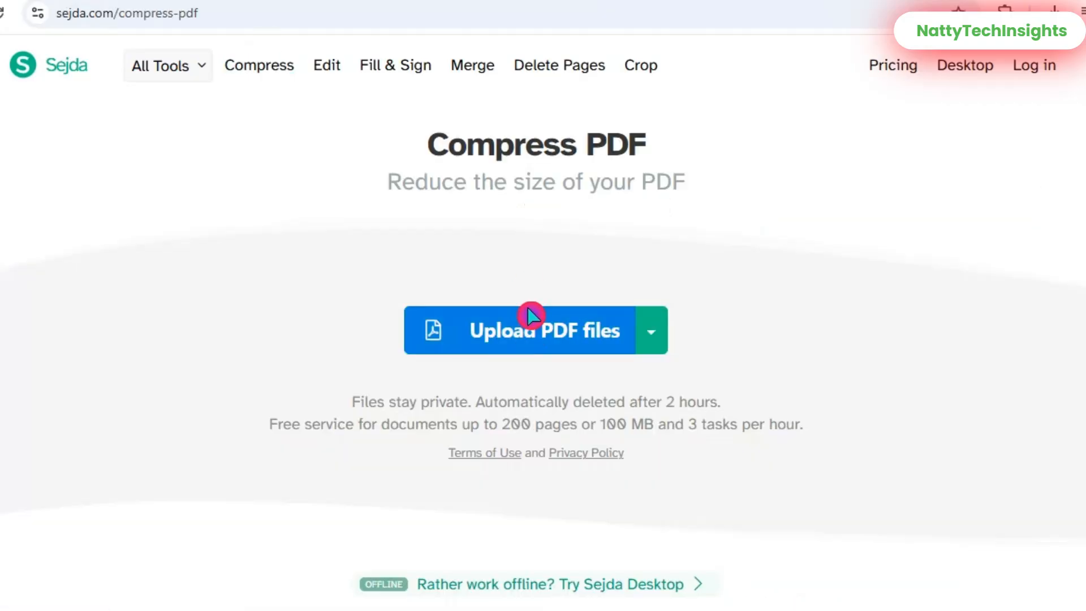
click(536, 329)
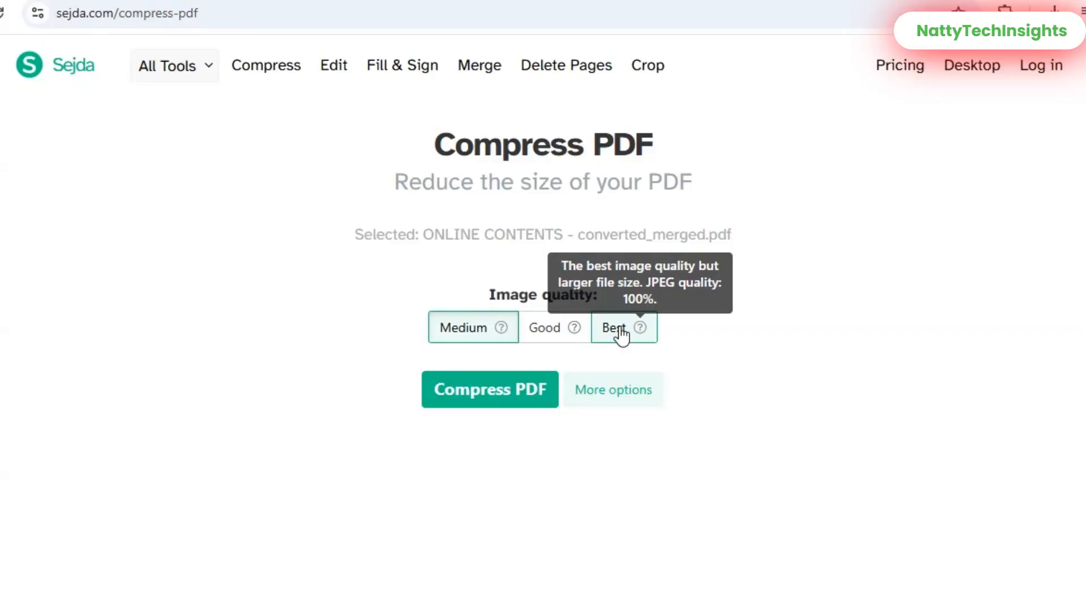
click(612, 388)
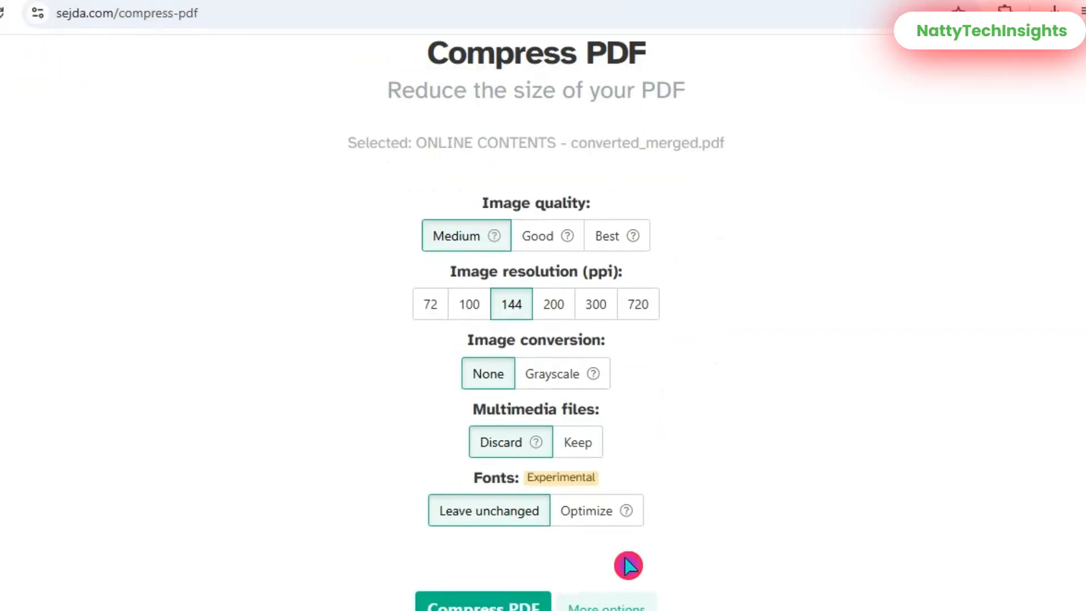
click(165, 64)
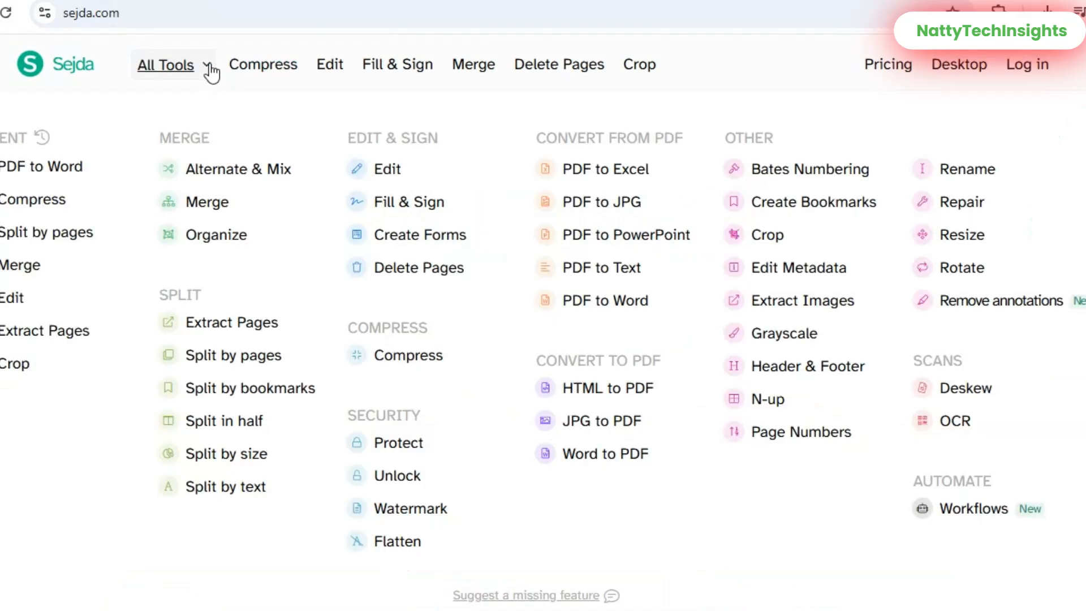
mouse_move(601, 268)
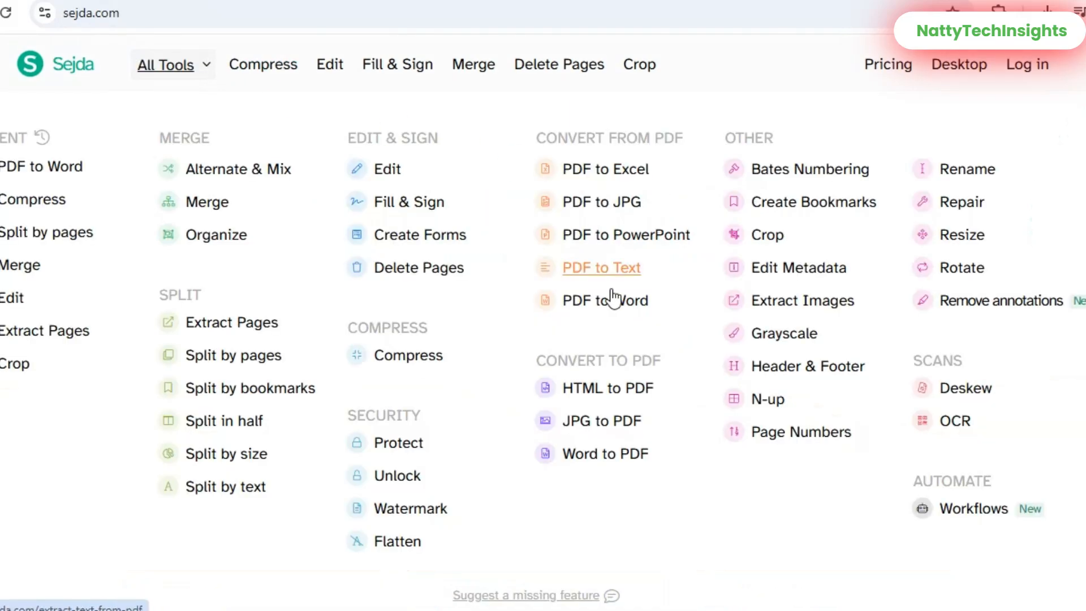
- Upload the merged PDF into the PDF to Word converter
click(610, 299)
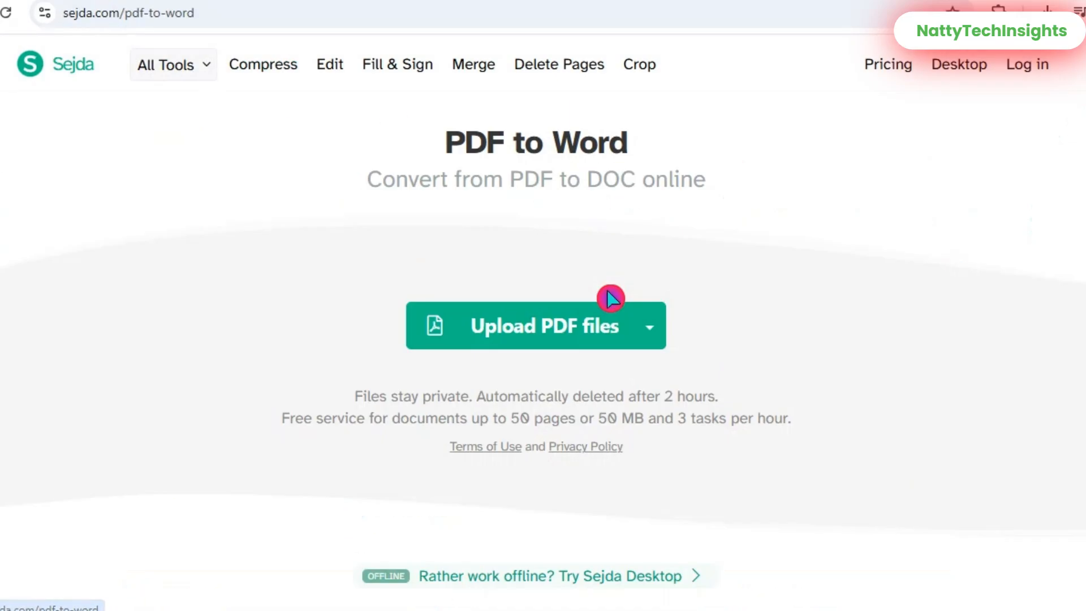
click(535, 326)
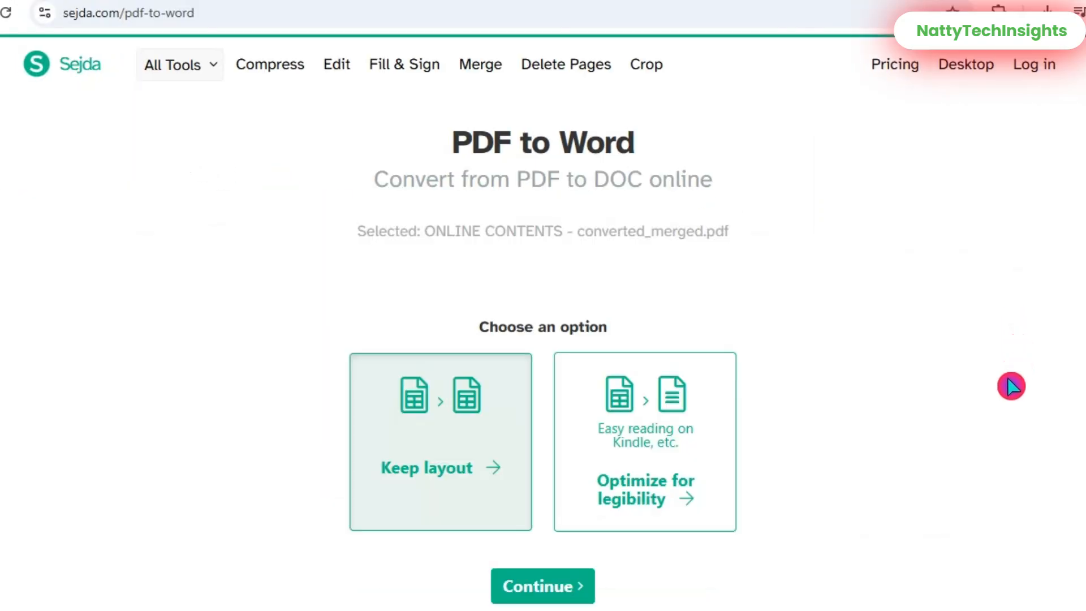
mouse_move(969, 461)
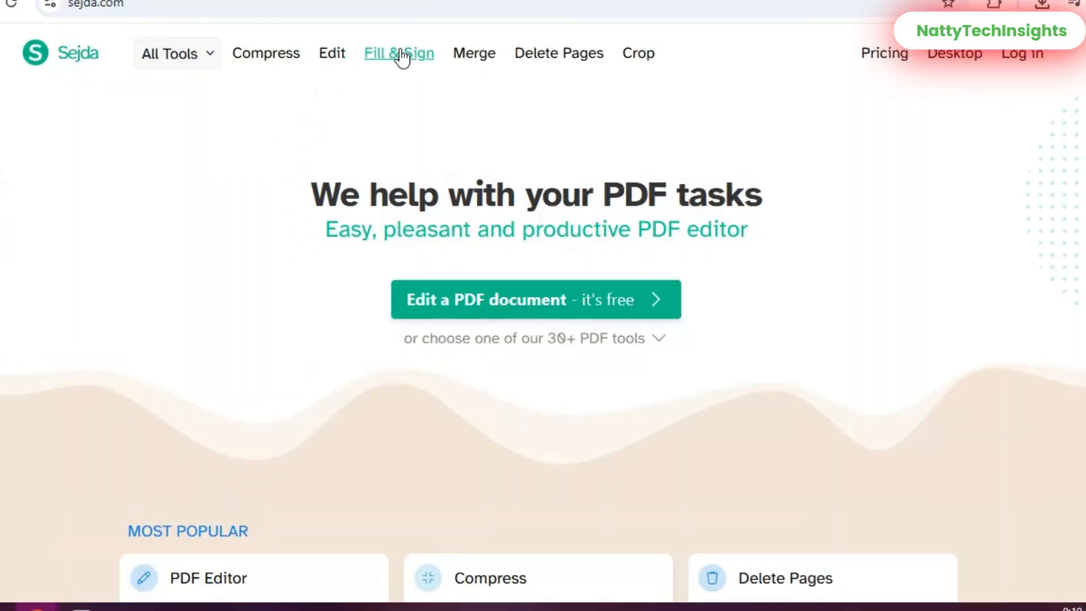
- Place a NattyTechInsights signature beside the channel link in Fill & Sign
click(398, 52)
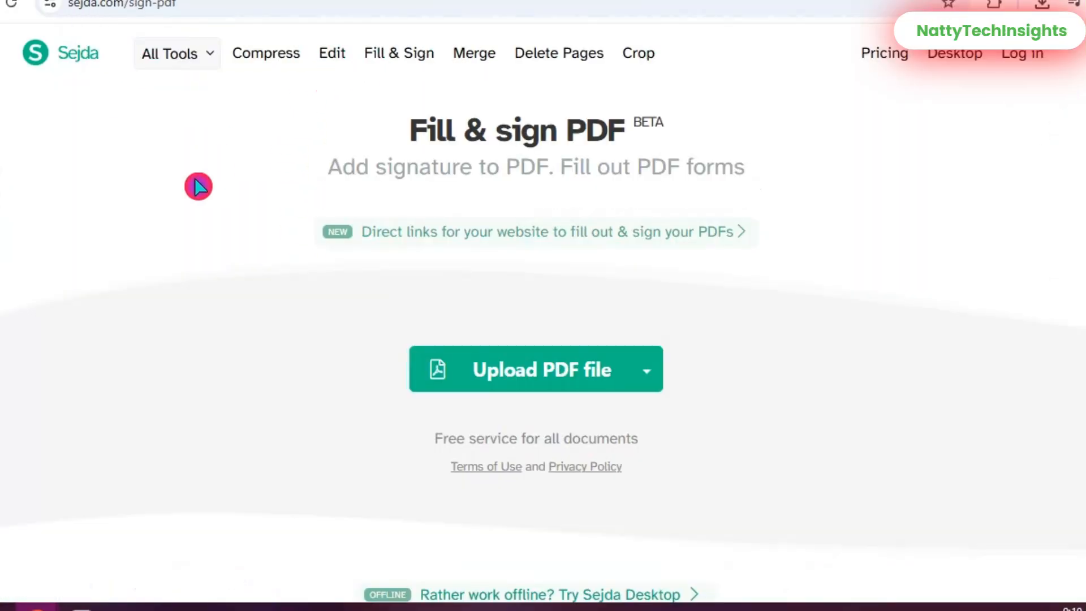
click(535, 369)
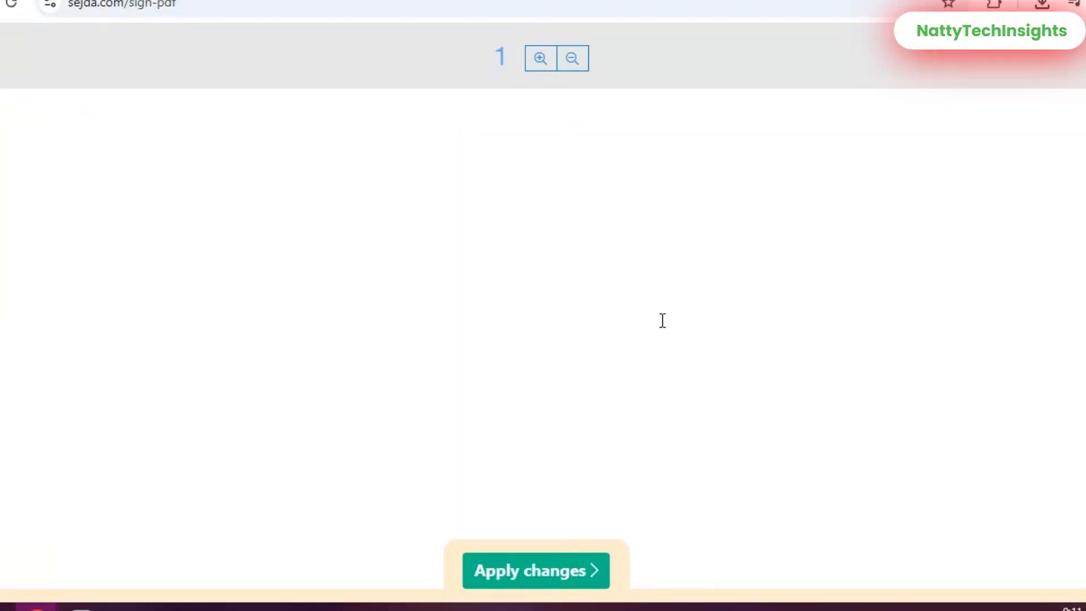
text(NT)
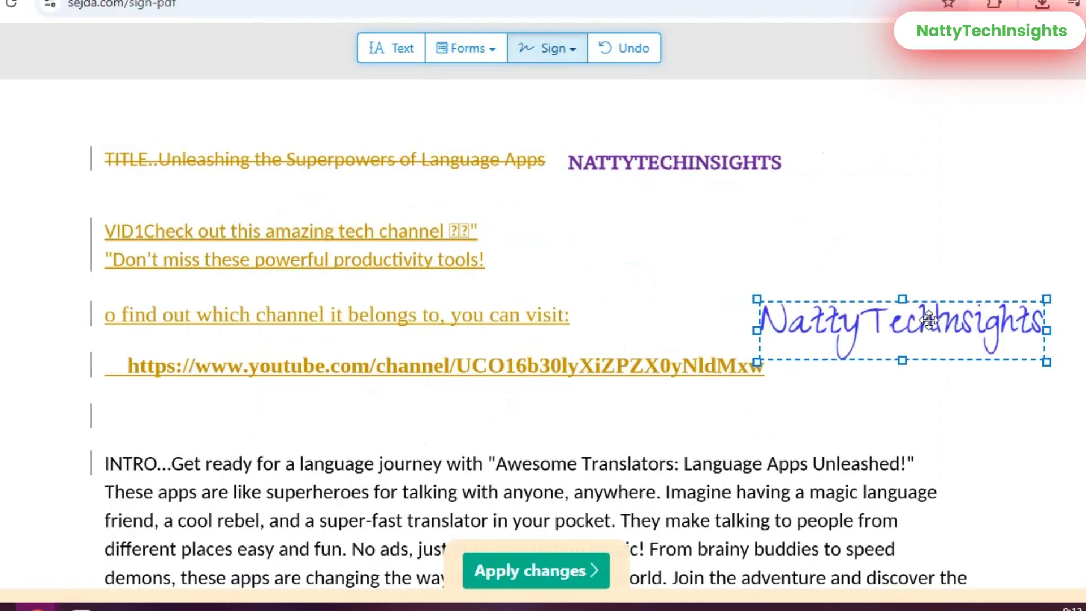
click(533, 571)
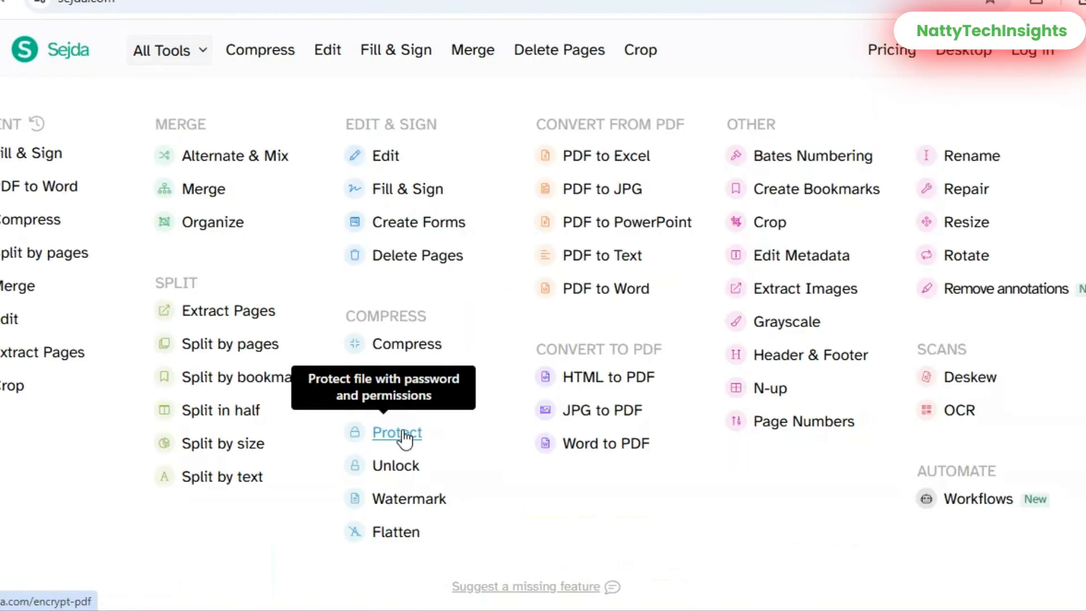
- Upload the merged PDF into the Protect tool
click(397, 432)
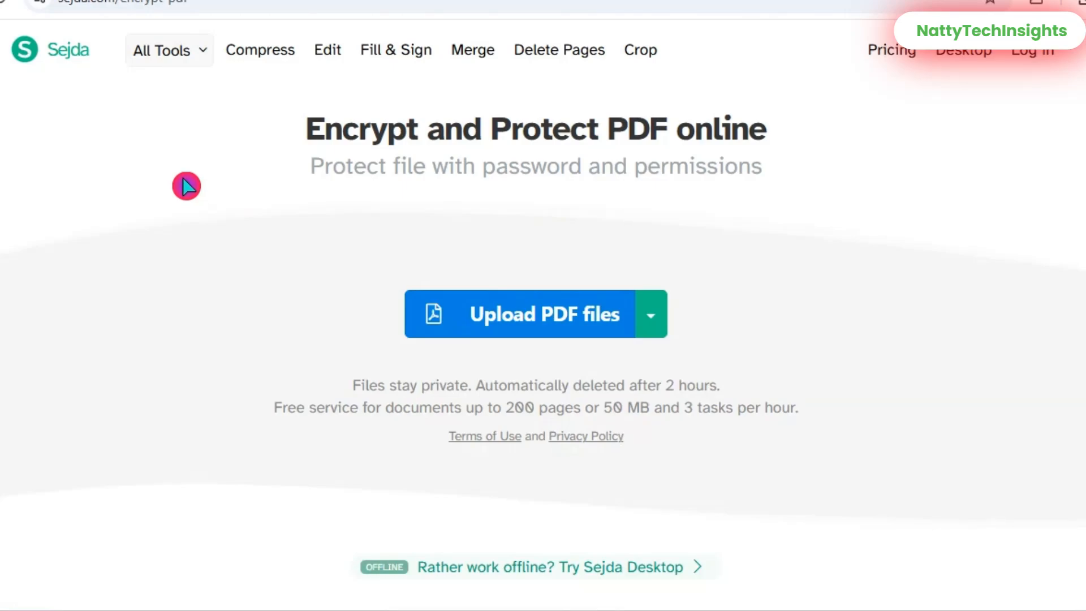
click(536, 313)
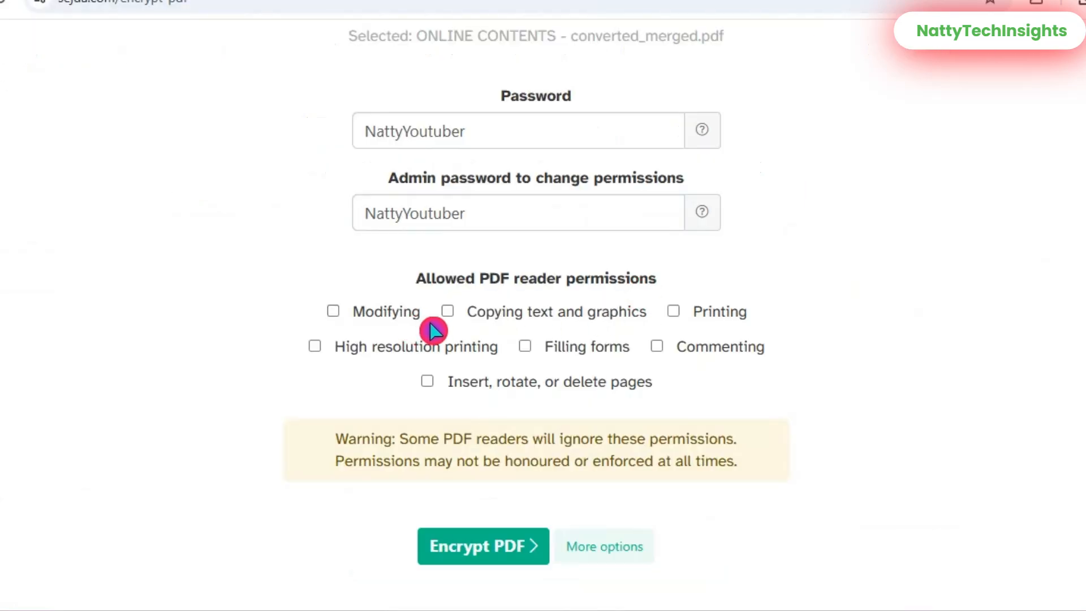
mouse_move(428, 371)
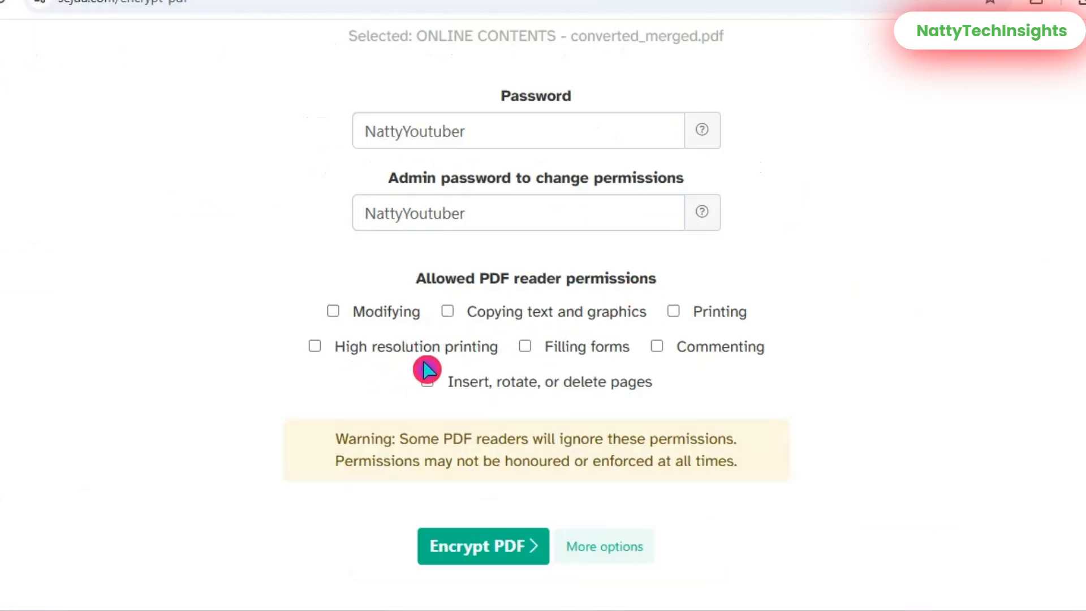
mouse_move(511, 326)
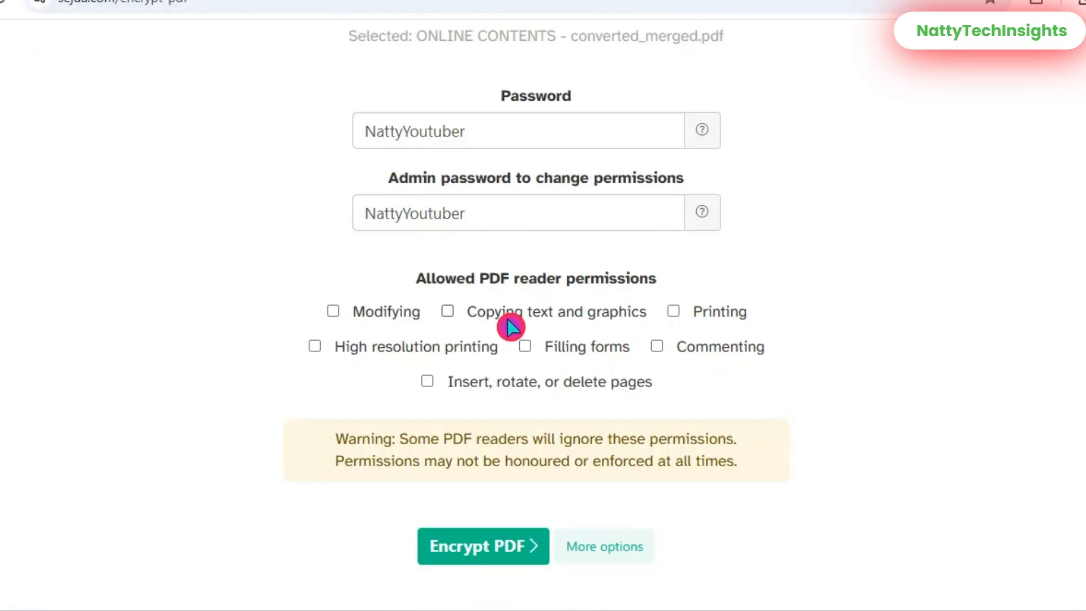